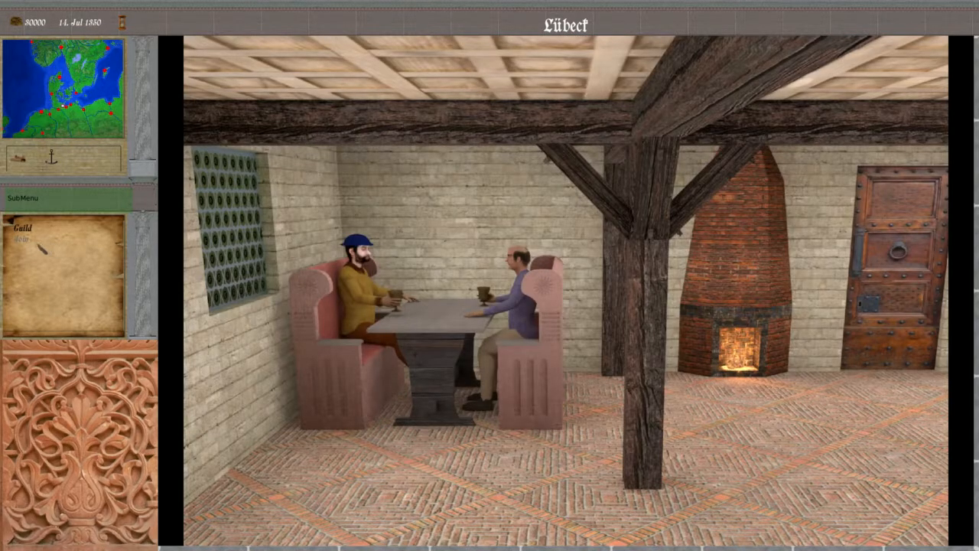
# - Bring up the Lübeck guild's Join guild dialog with its entry-fee invitation
pyautogui.click(21, 239)
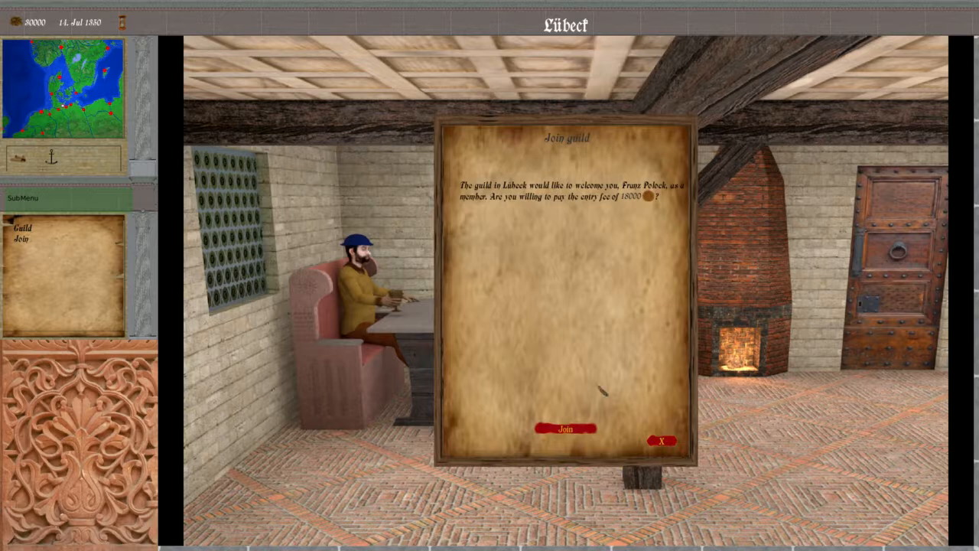
pyautogui.moveTo(635, 217)
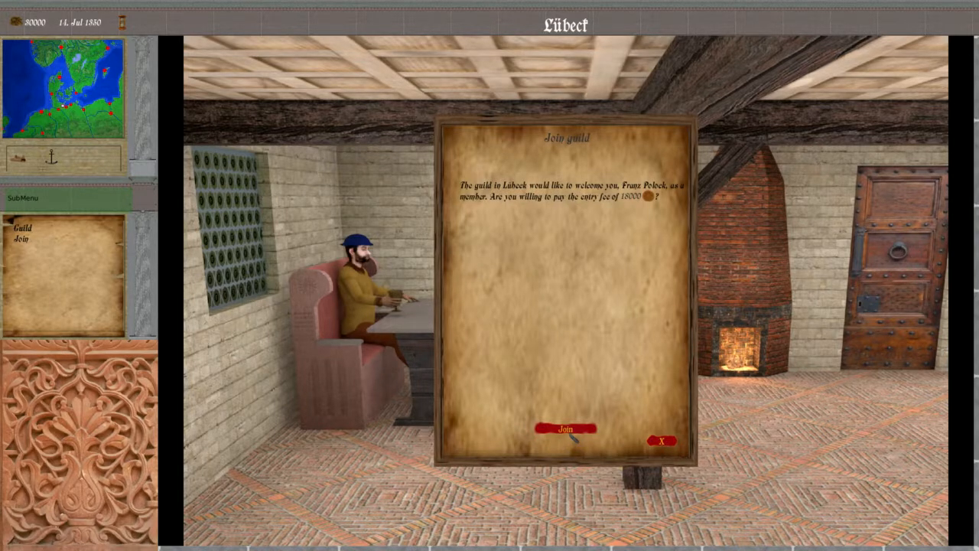
# - Pay the entry fee to become a member of the Lübeck guild
pyautogui.click(566, 428)
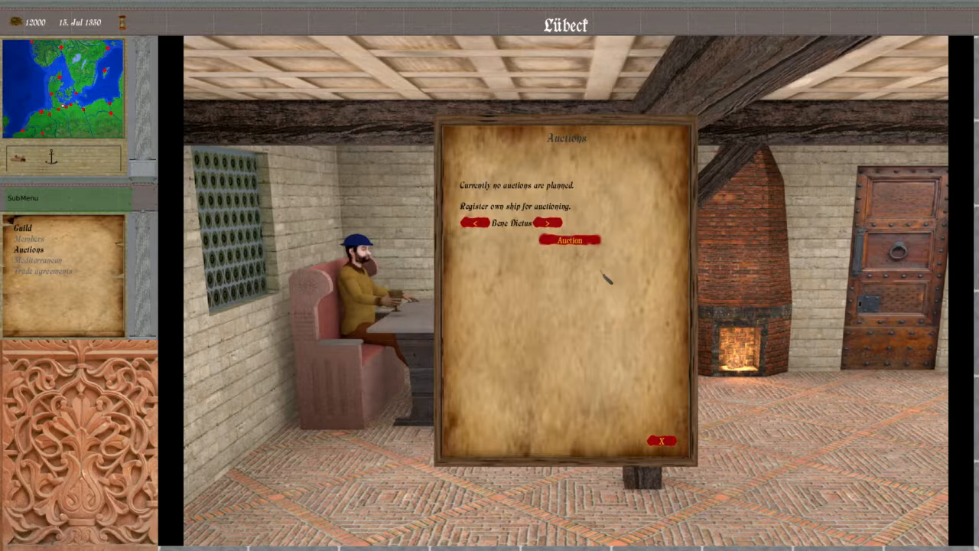
pyautogui.moveTo(606, 278)
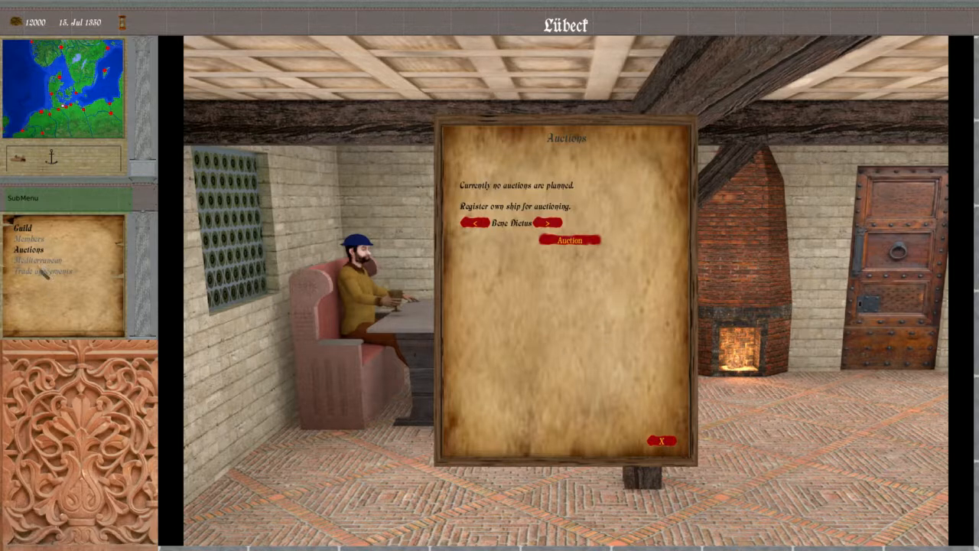
# - Review the guild's Mediterranean trading-places map and empty trade agreements list, then return to the guild hall
pyautogui.click(36, 260)
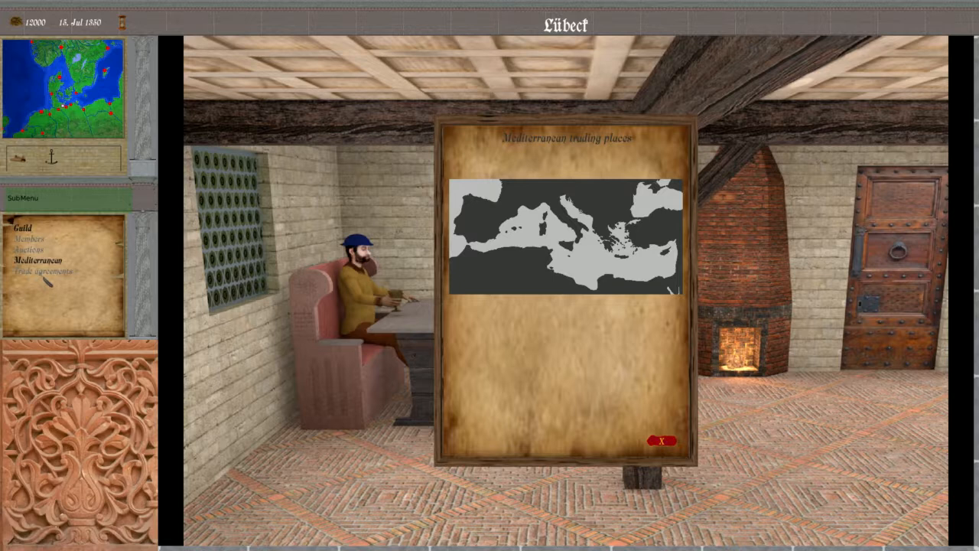
pyautogui.click(43, 271)
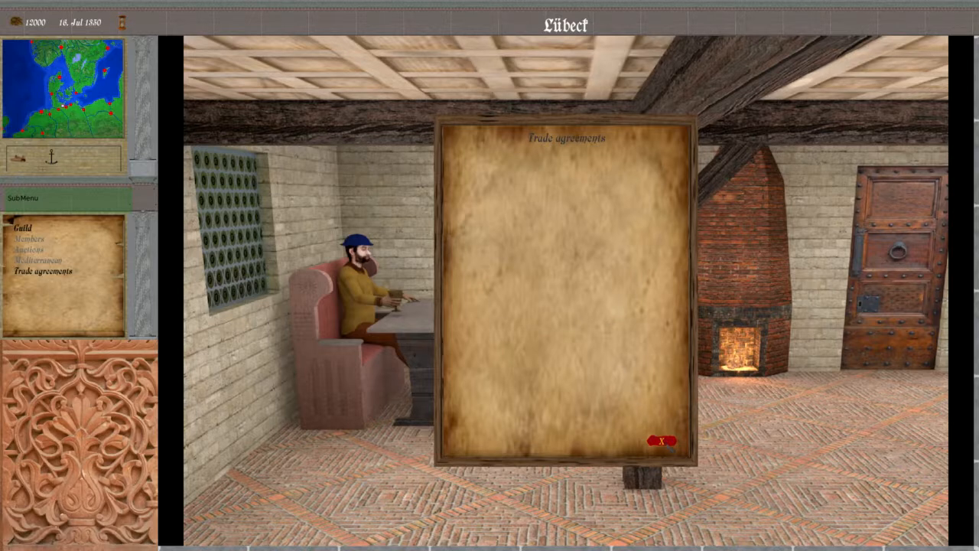
pyautogui.click(662, 441)
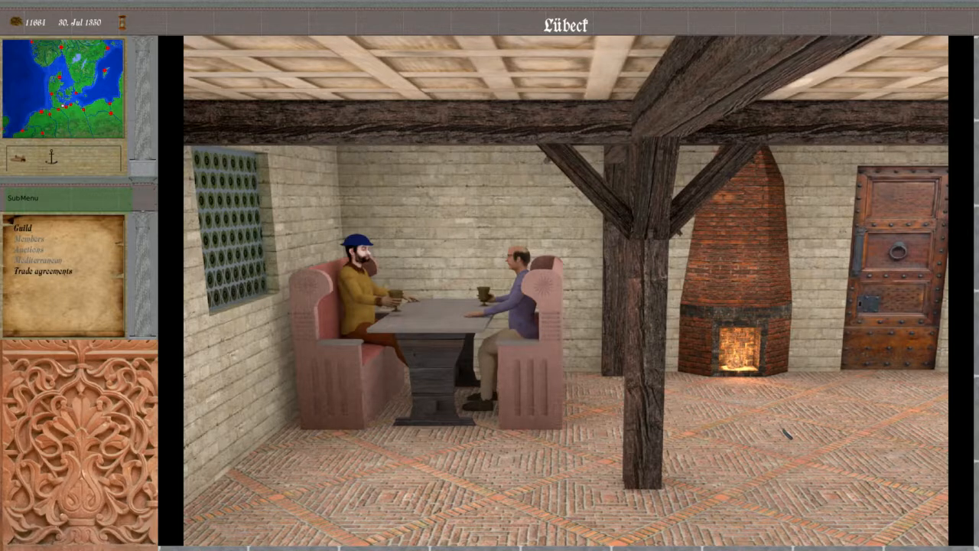
pyautogui.click(43, 270)
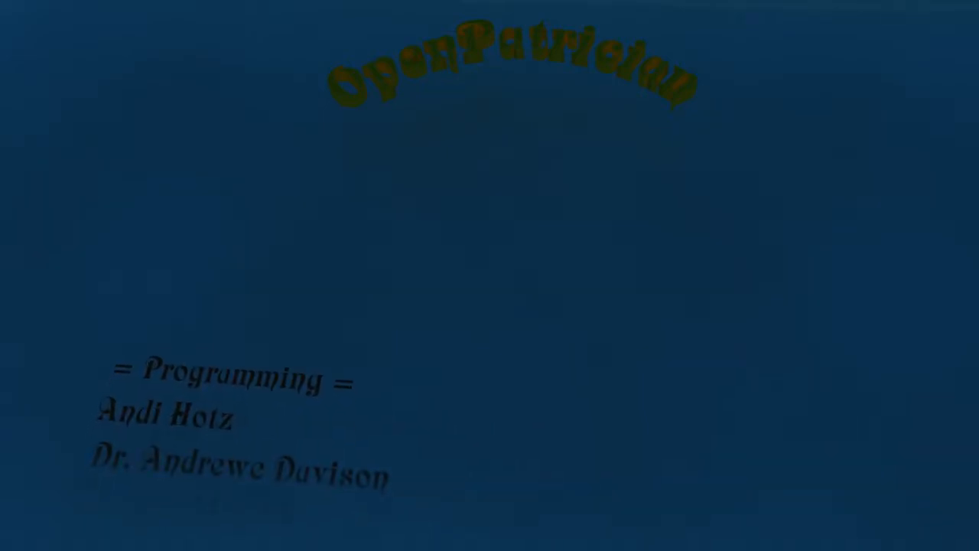
# - Scroll the credits upward past the Programming names to the Art Work heading
pyautogui.scroll(3)
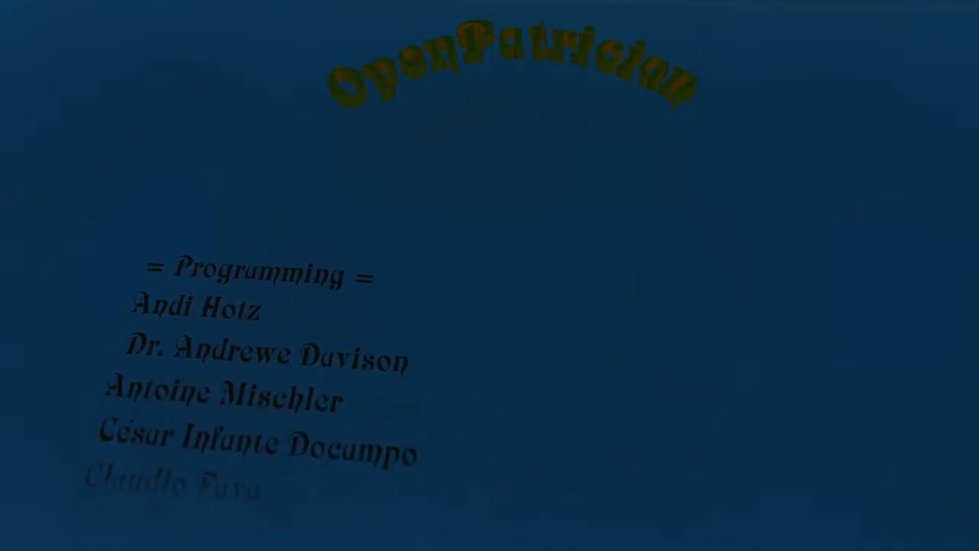
pyautogui.scroll(3)
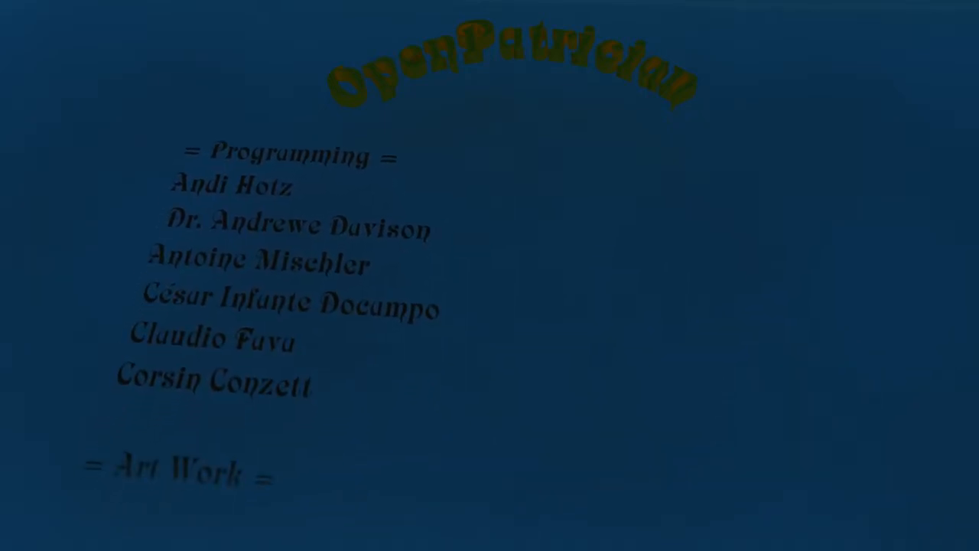